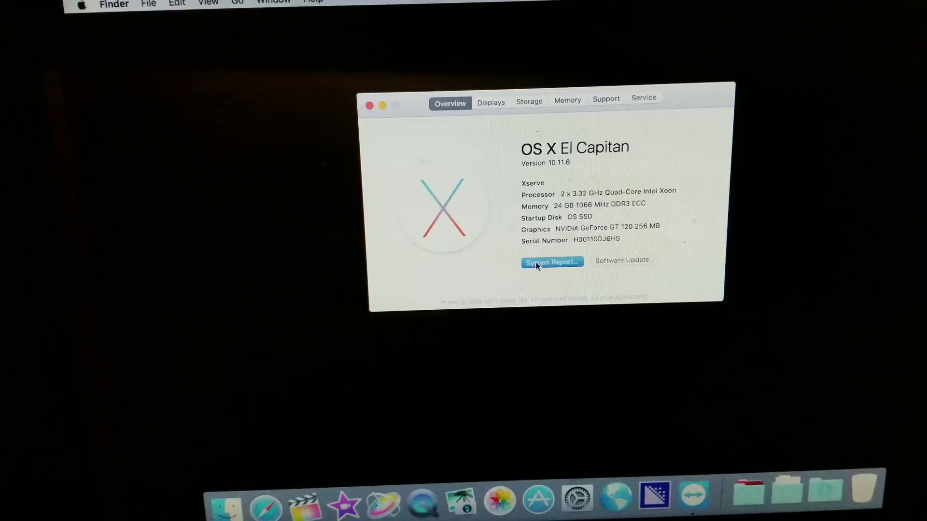
# Launch the System Report showing the Xserve's two Quad-Core Intel Xeon processors and 8 cores
pyautogui.click(550, 262)
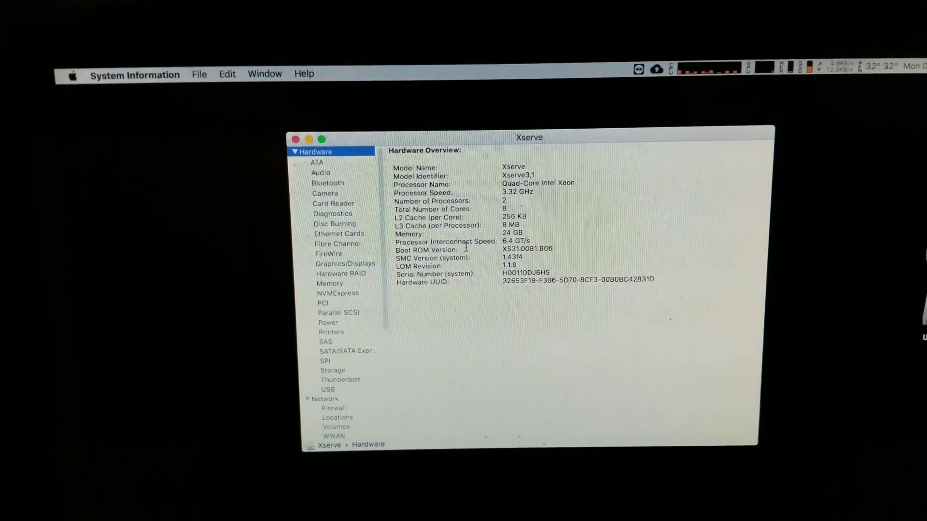